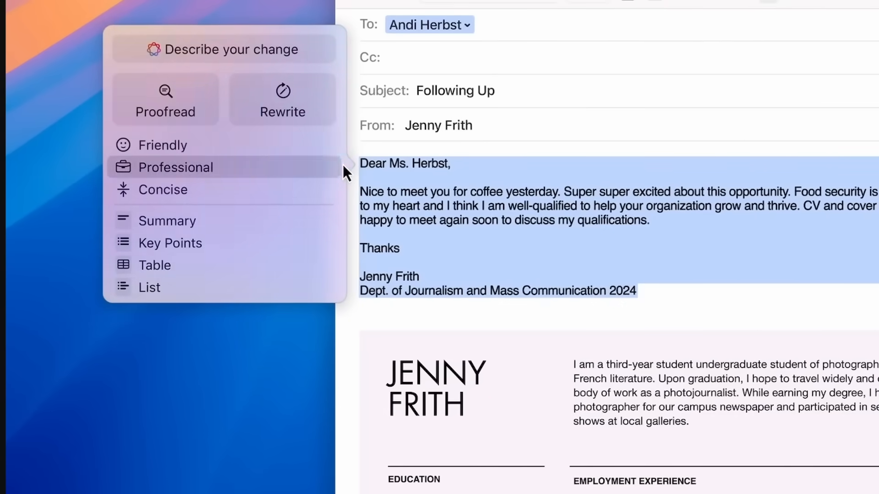
- Rewrite the Ms. Herbst follow-up email in a Professional tone with Writing Tools
{"action": "left_click", "coordinate": [175, 167]}
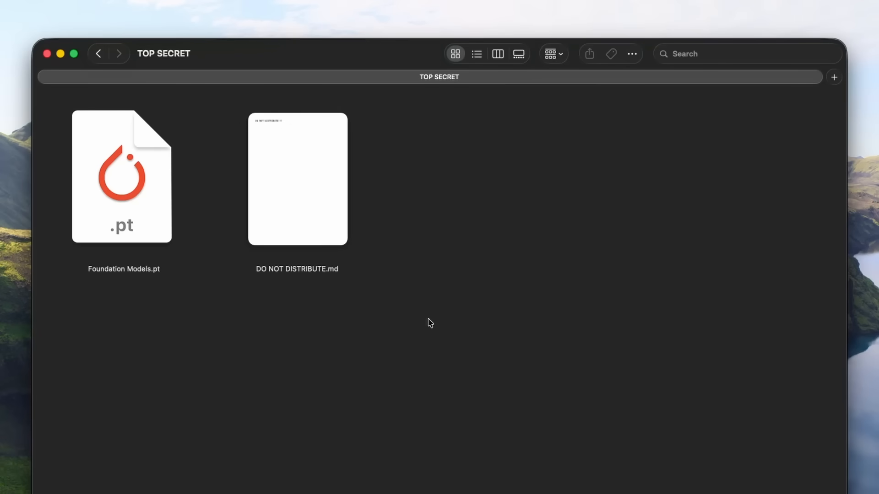
{"action": "mouse_move", "coordinate": [207, 342]}
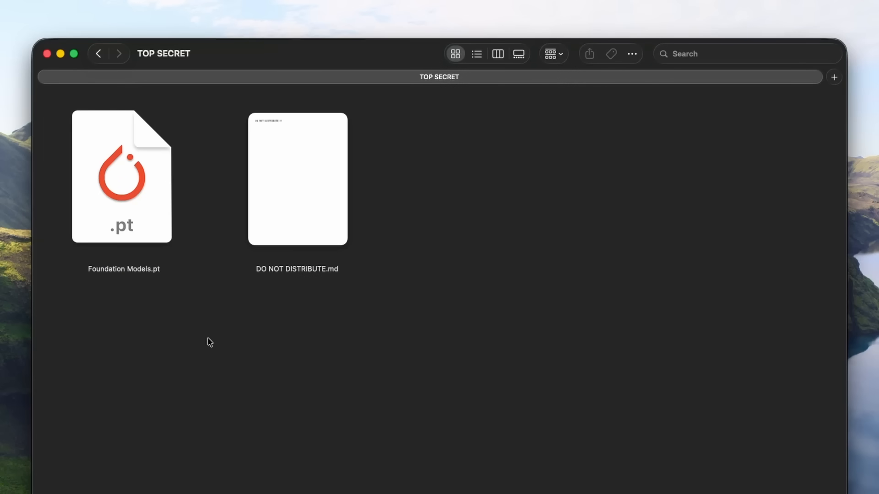
{"action": "mouse_move", "coordinate": [212, 282]}
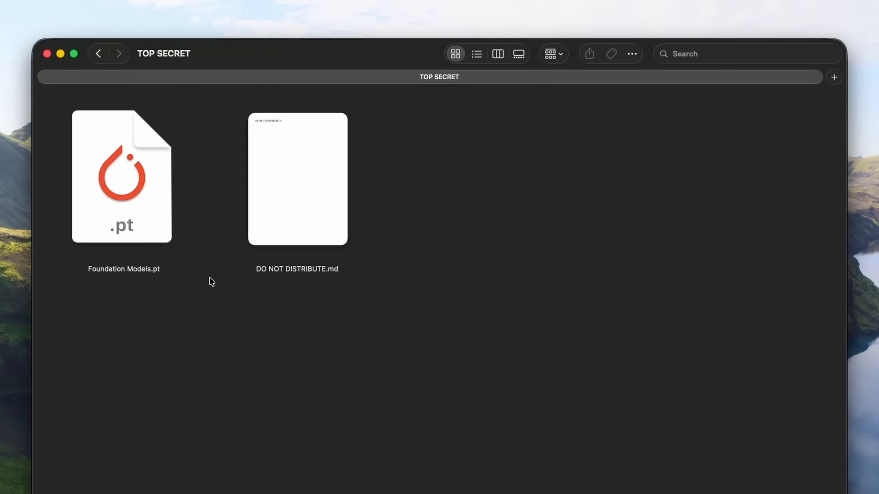
{"action": "mouse_move", "coordinate": [212, 294]}
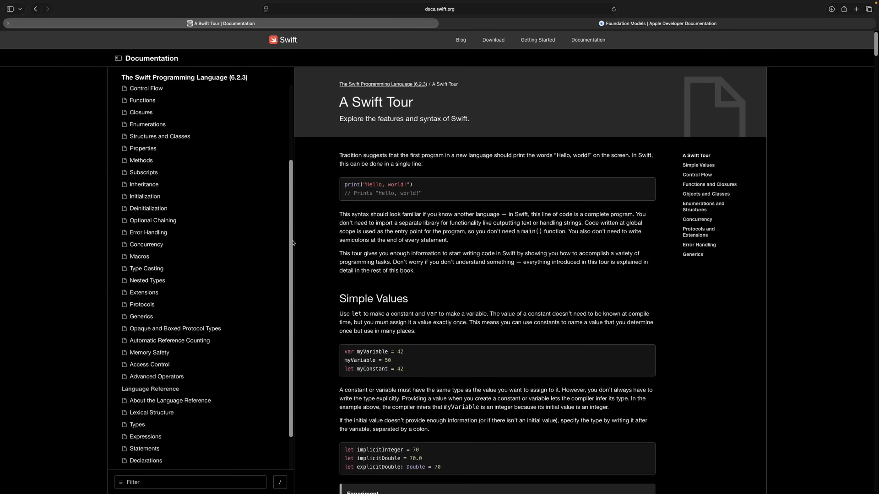
- Switch to the YouTube tab playing the WWDC25 Foundation Models deep dive
{"action": "left_click", "coordinate": [659, 23]}
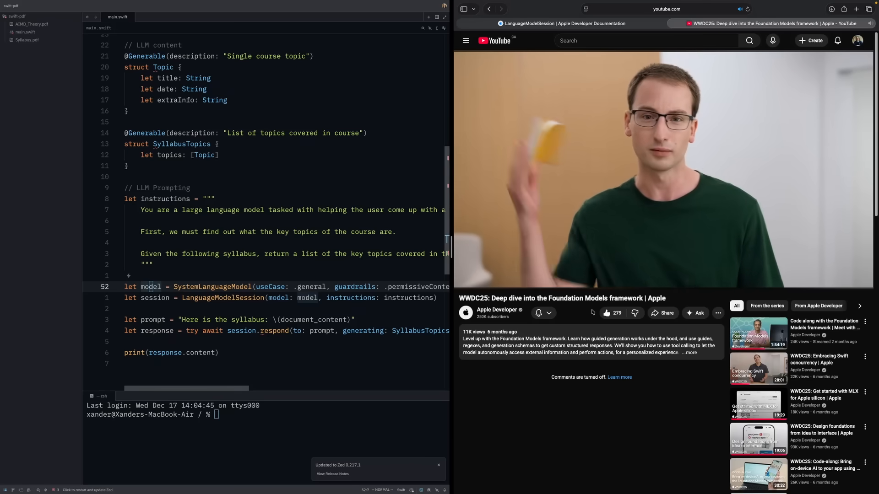
{"action": "left_click", "coordinate": [562, 23]}
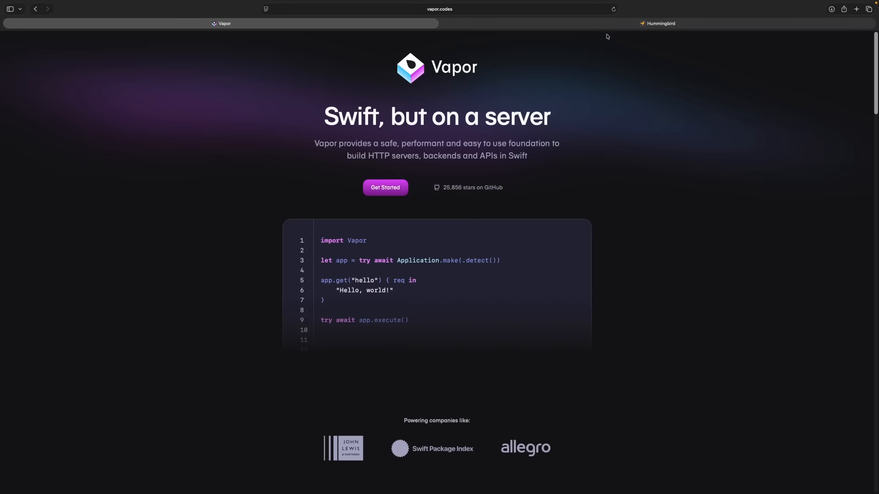
{"action": "left_click", "coordinate": [660, 23]}
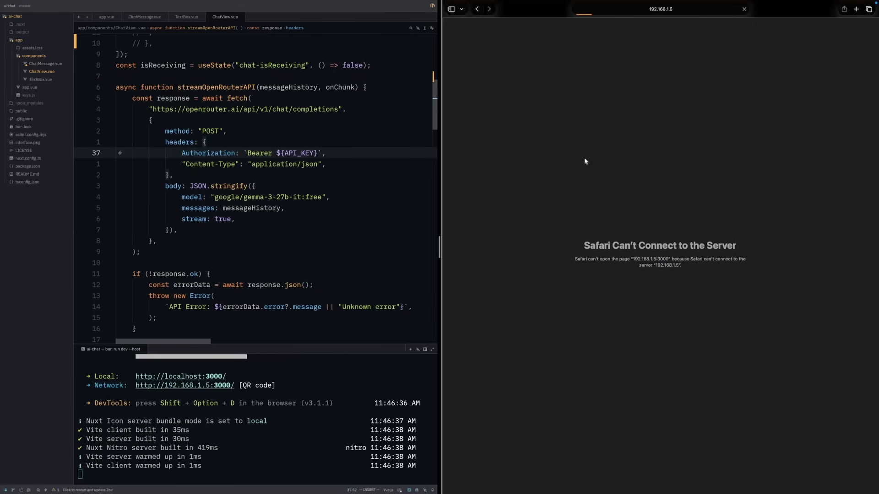
- Ask the chat page 'Who am I speaking to' and send it
{"action": "type", "text": "Who am I speaking to"}
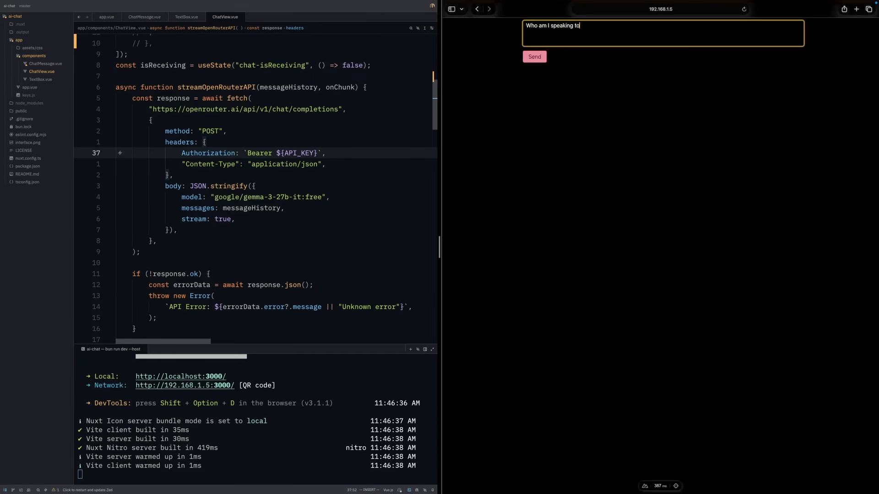
{"action": "left_click", "coordinate": [534, 56]}
{"action": "type", "text": "This is my AI"}
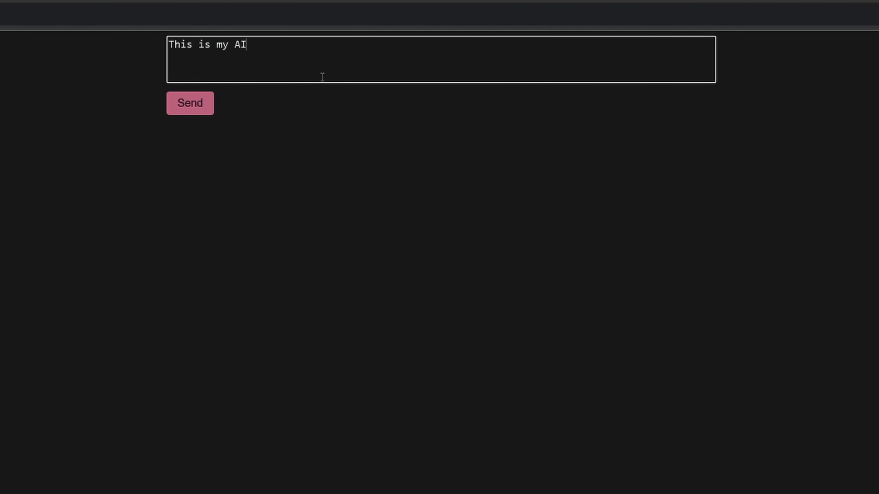
- Send the message 'This is my AI' from the chat box
{"action": "left_click", "coordinate": [190, 103]}
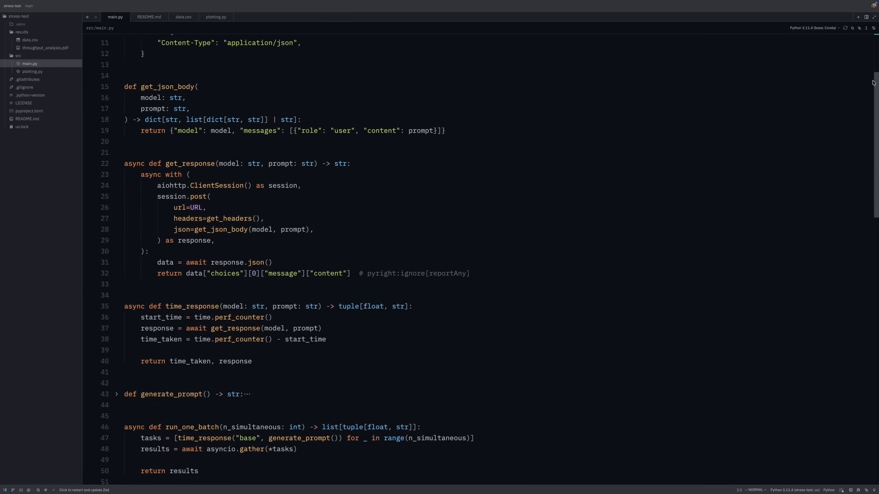
{"action": "scroll", "scroll_direction": "down", "scroll_amount": 3}
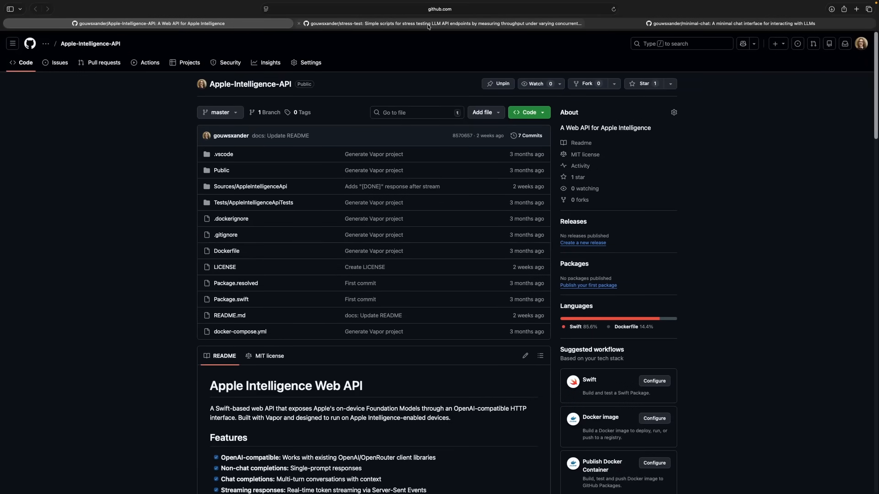
- Open the minimal-chat repository tab and scroll down to its README
{"action": "left_click", "coordinate": [735, 23]}
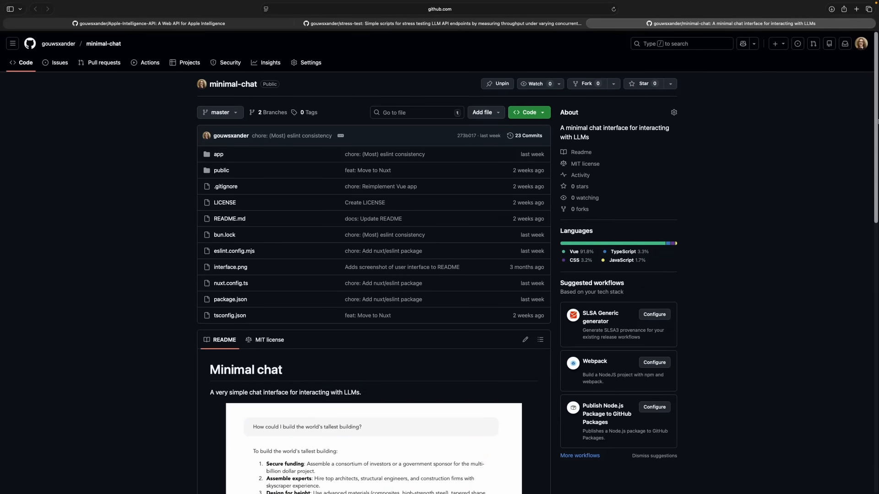
{"action": "scroll", "scroll_direction": "down", "scroll_amount": 3}
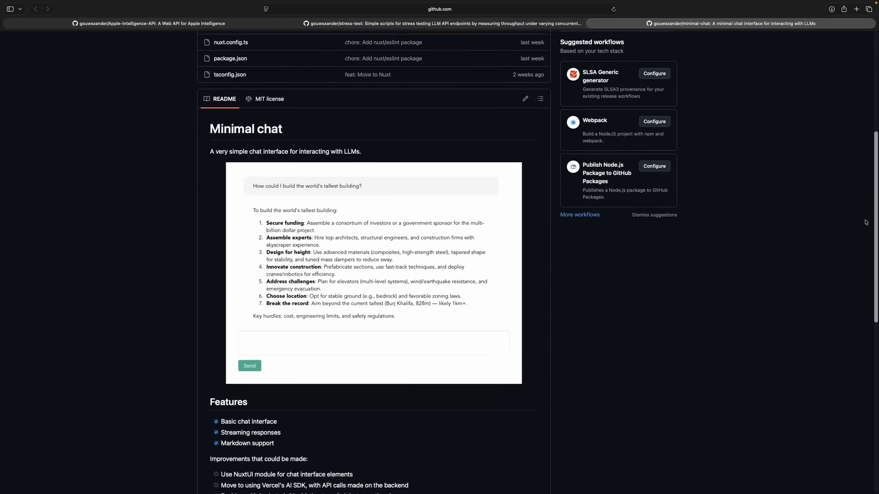